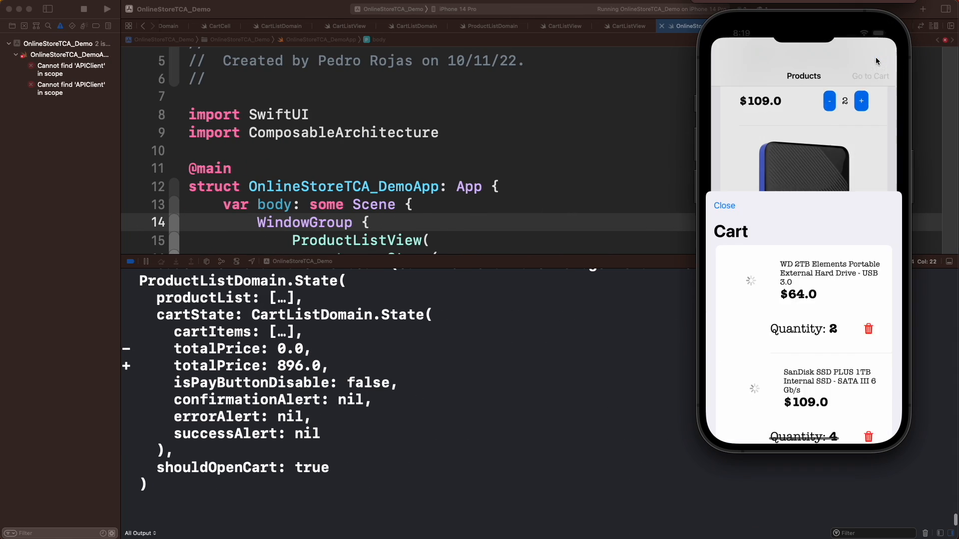
# Pay $896.0 for the cart, confirm the purchase, and dismiss the Thank you alert.
pyautogui.click(803, 403)
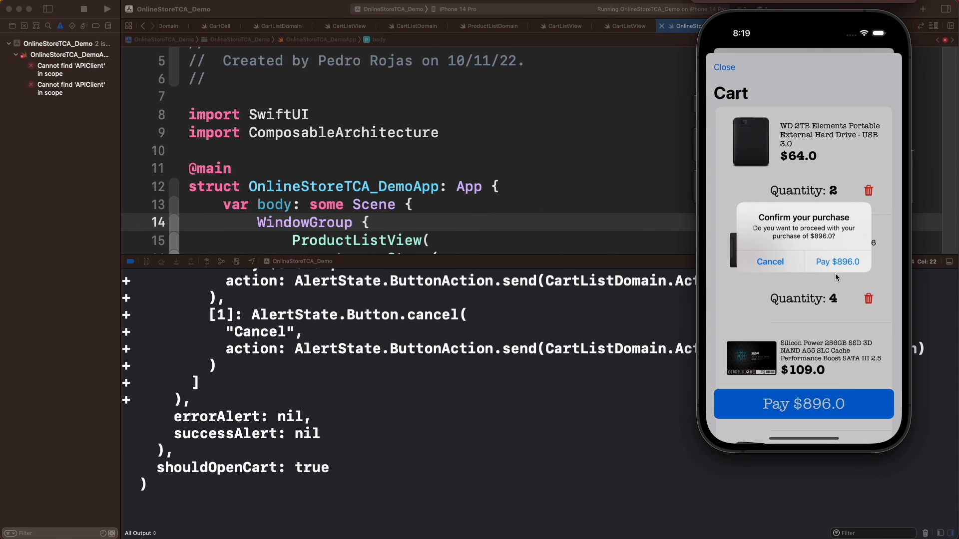
pyautogui.click(837, 262)
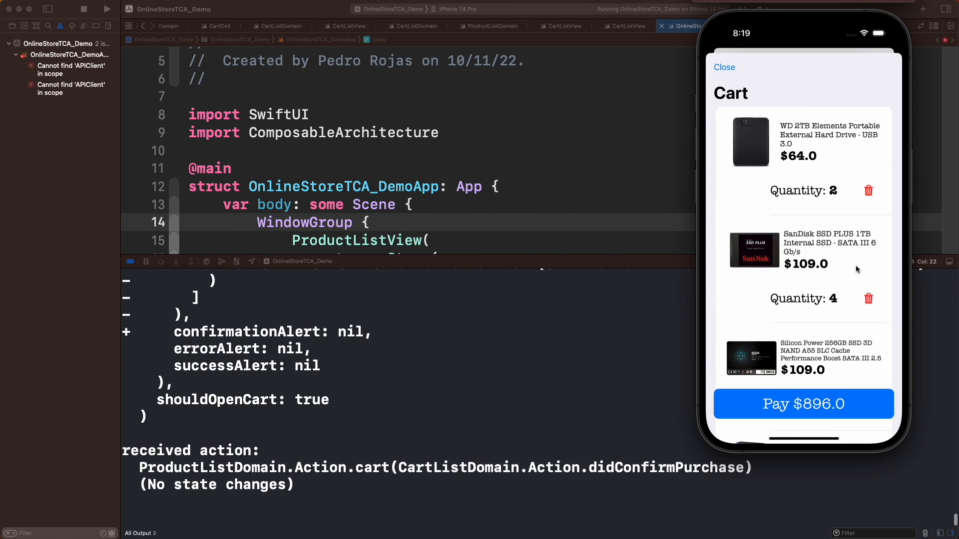
pyautogui.click(803, 403)
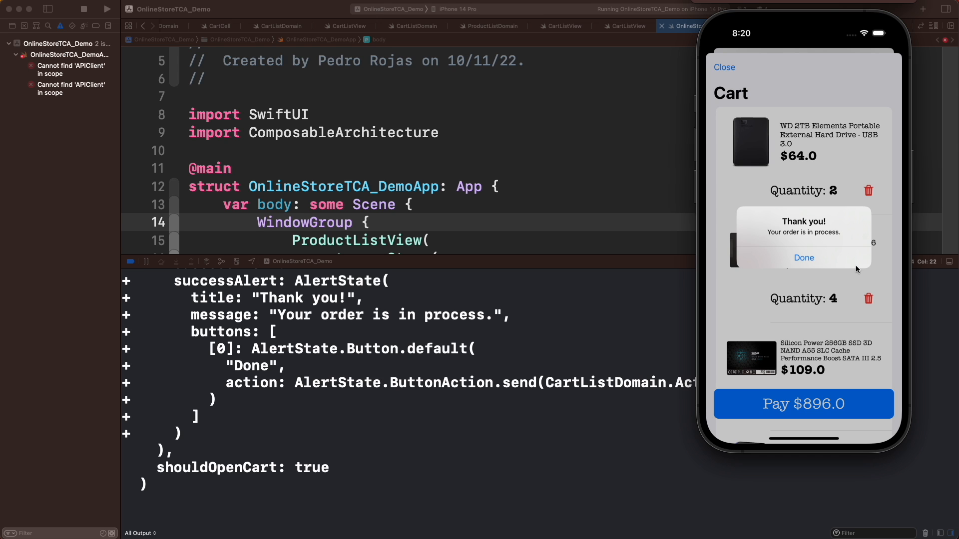
pyautogui.click(803, 258)
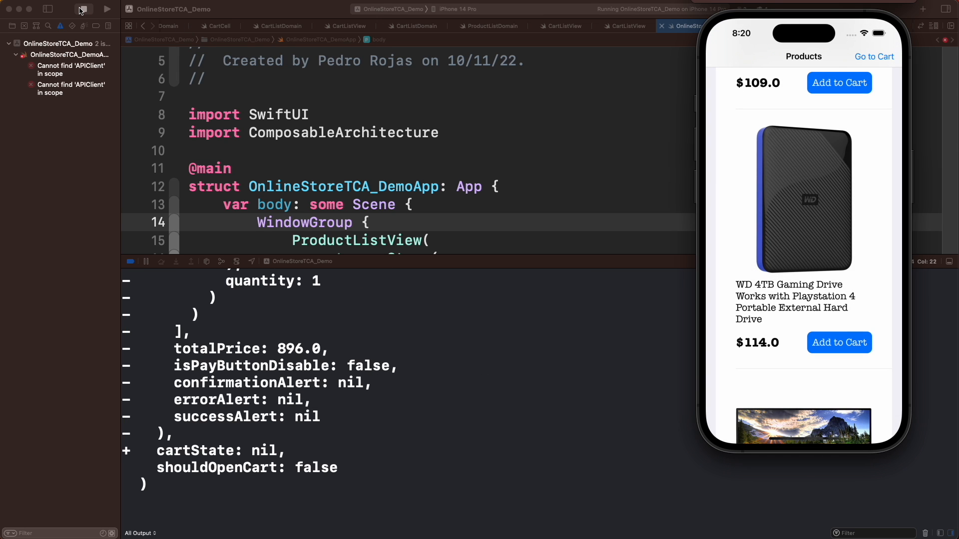
# Stop the app and create DataLoadingStatus.swift in the Network group with four enum cases.
pyautogui.click(80, 9)
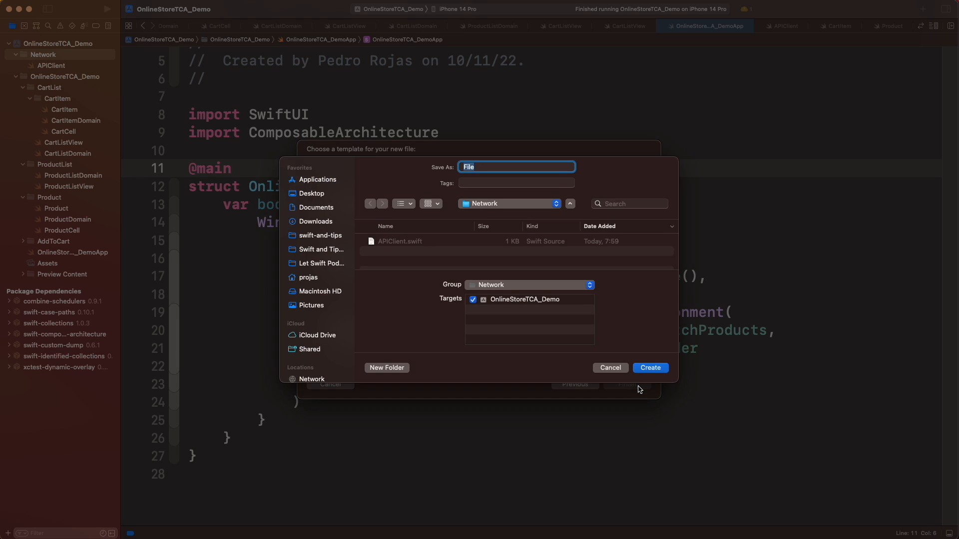
pyautogui.click(651, 367)
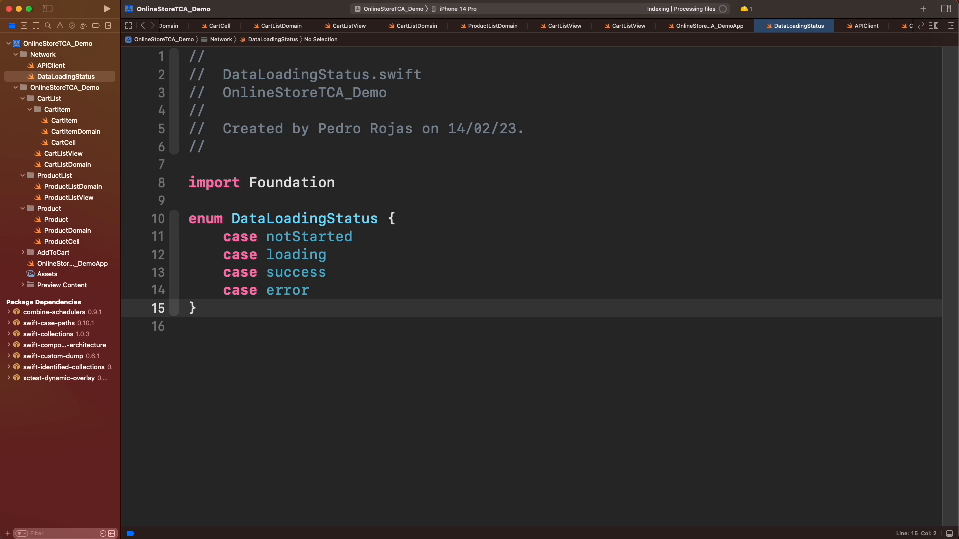
pyautogui.click(196, 309)
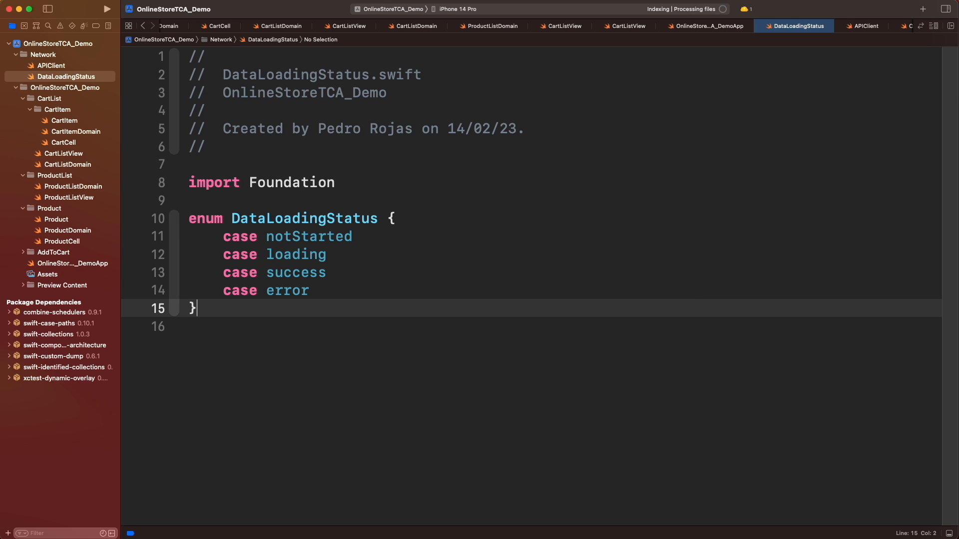
pyautogui.click(865, 26)
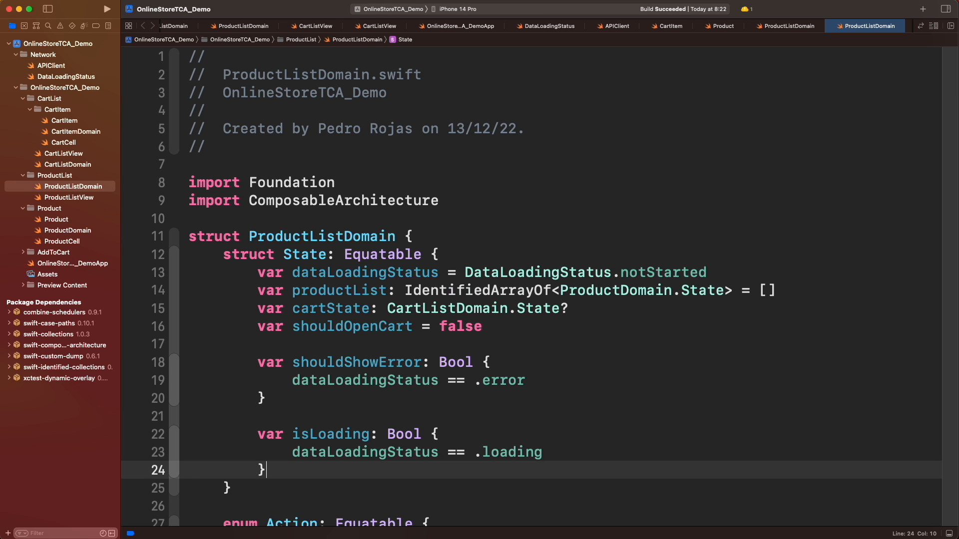
# Add an early-return check in fetchProducts when status is .success or .loading.
pyautogui.scroll(-3)
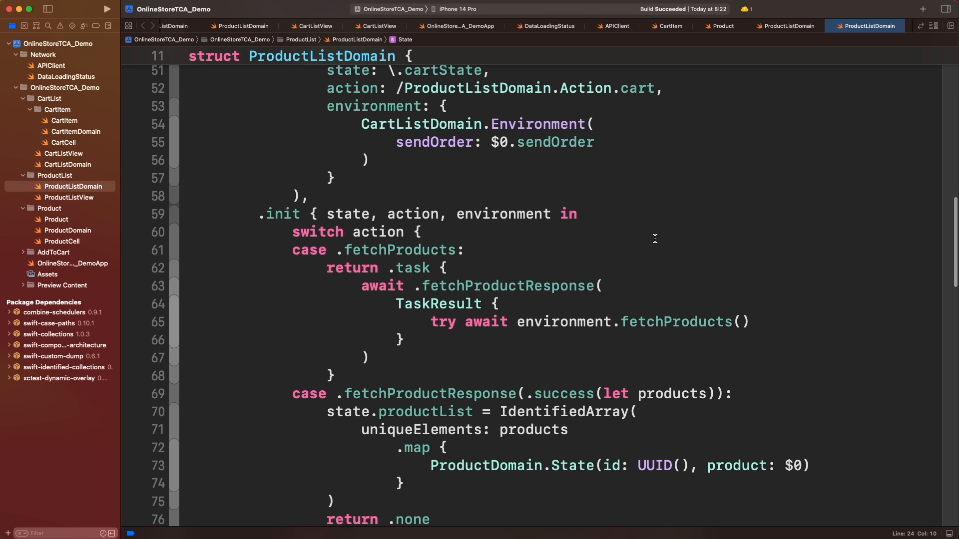
pyautogui.scroll(-3)
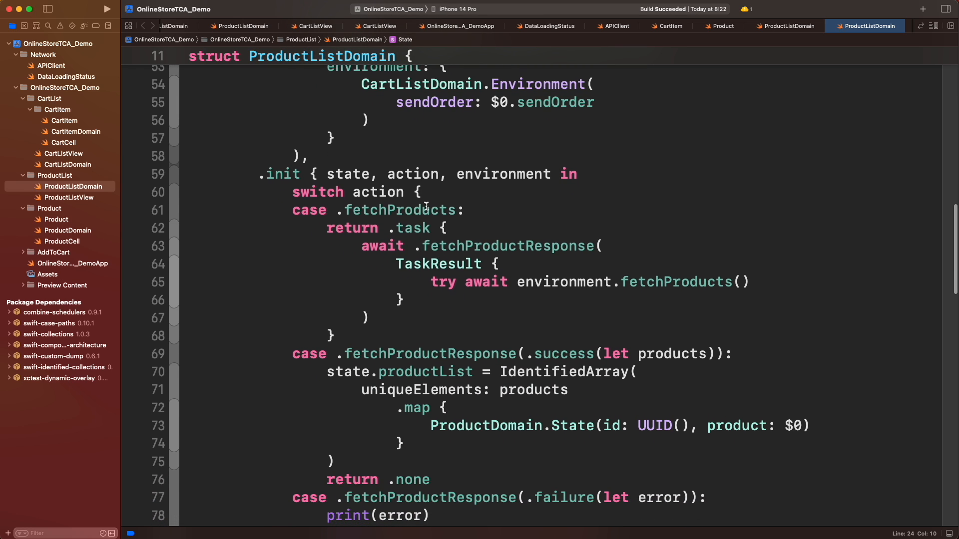
pyautogui.doubleClick(400, 209)
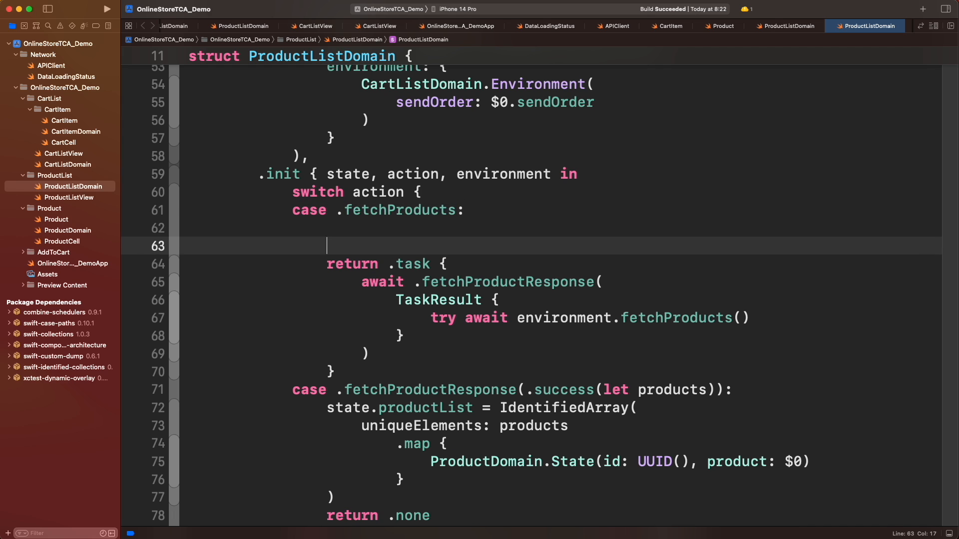
pyautogui.write('if state.dataLoadingStatus == .success')
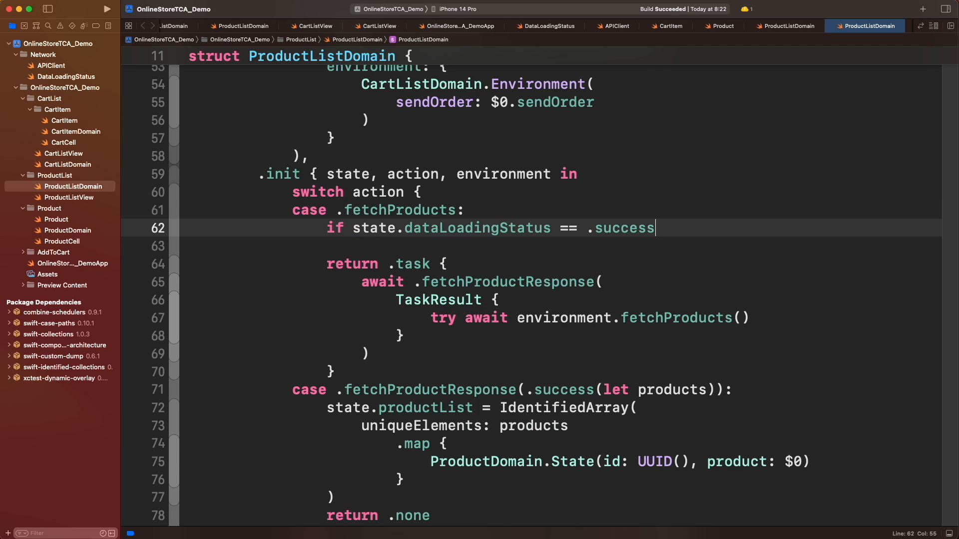
pyautogui.write('|| state.dataLoadingStatus == .loading {')
pyautogui.click(531, 246)
pyautogui.write('return .none')
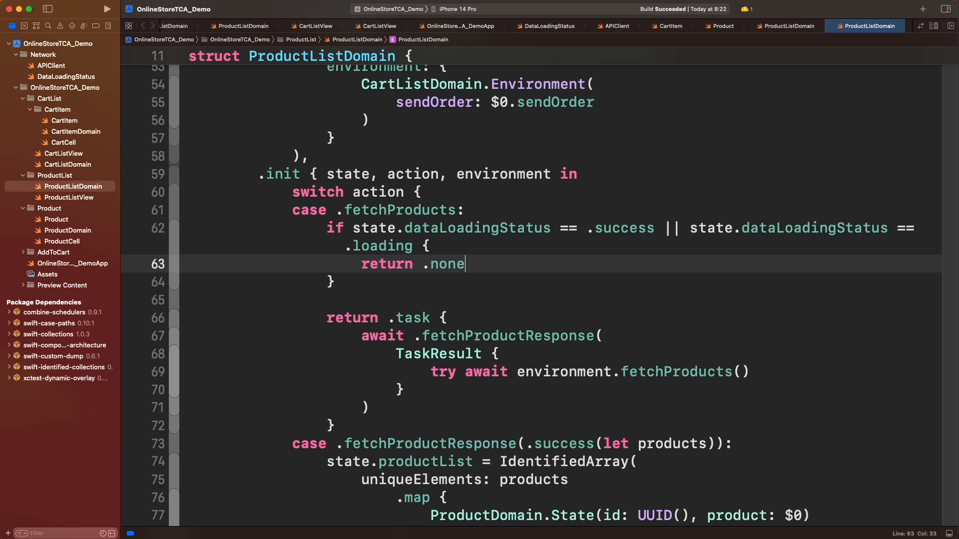
# Set dataLoadingStatus to .loading, .success and .error in the fetch reducer cases.
pyautogui.write('state.dataLoadingStatus = .loading')
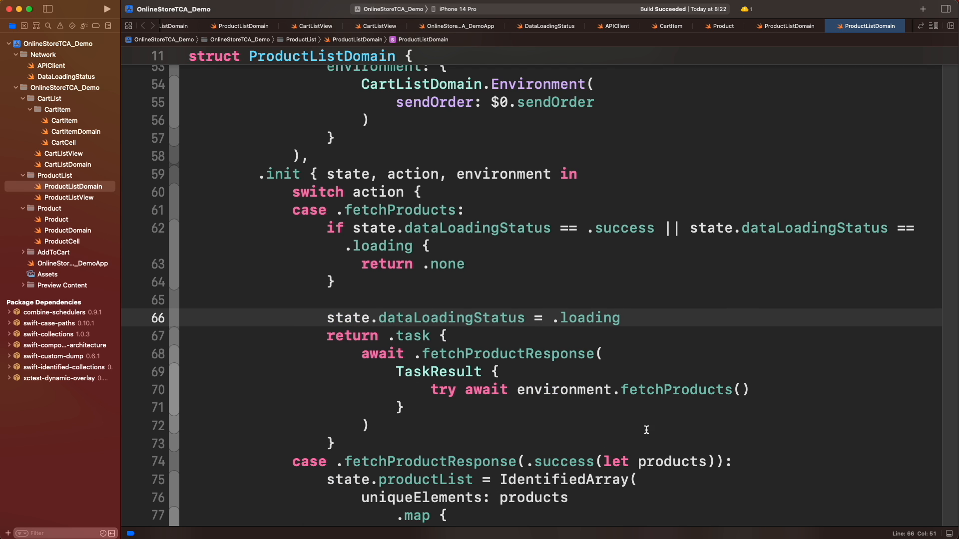
pyautogui.write('state.l')
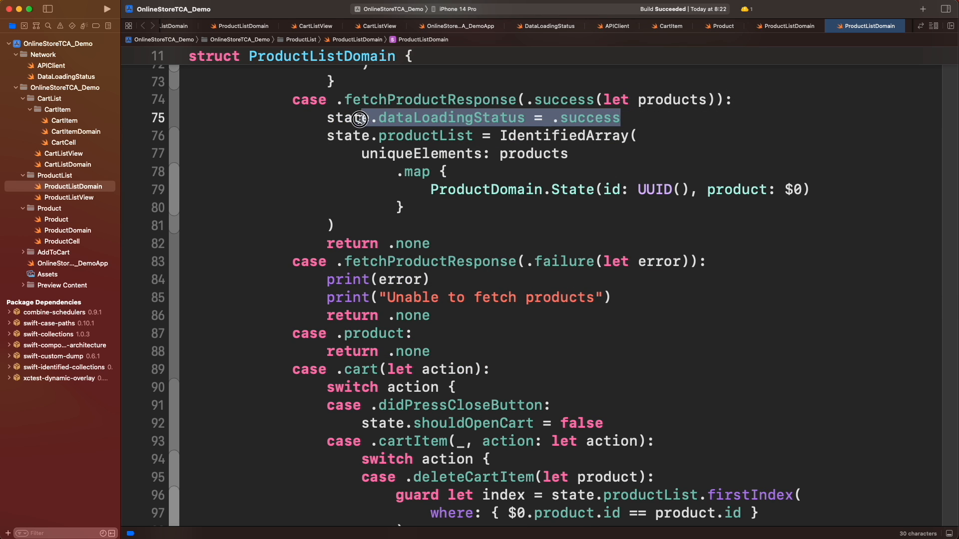
pyautogui.write('state.dataLoadingStatus = .error')
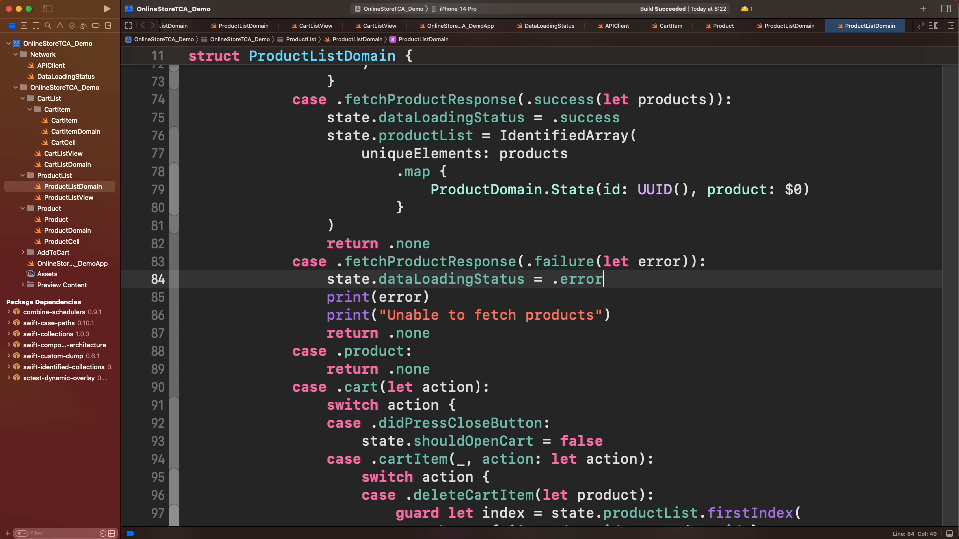
pyautogui.click(70, 196)
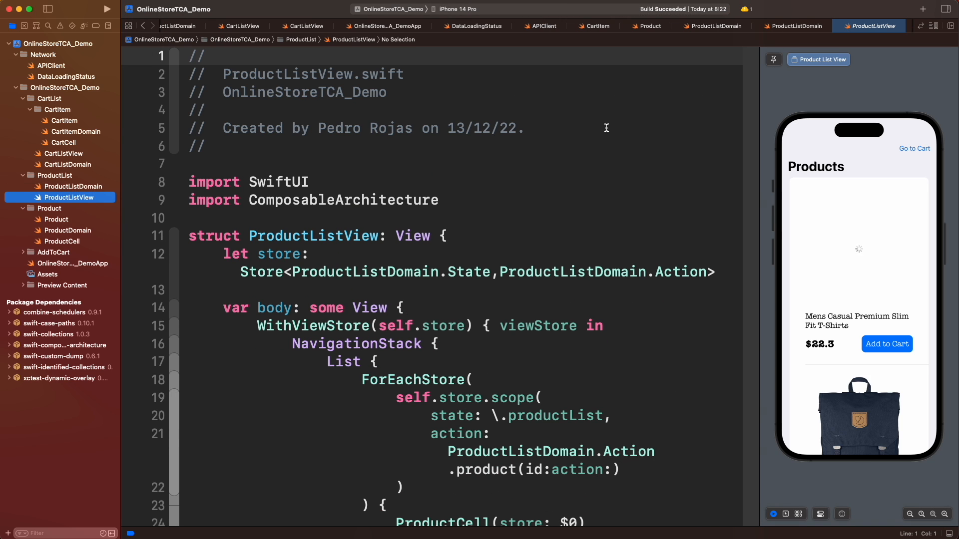
# Wrap ProductListView's body in a Group: ProgressView while loading, shouldShowError branch, else List.
pyautogui.scroll(-3)
pyautogui.write('} else')
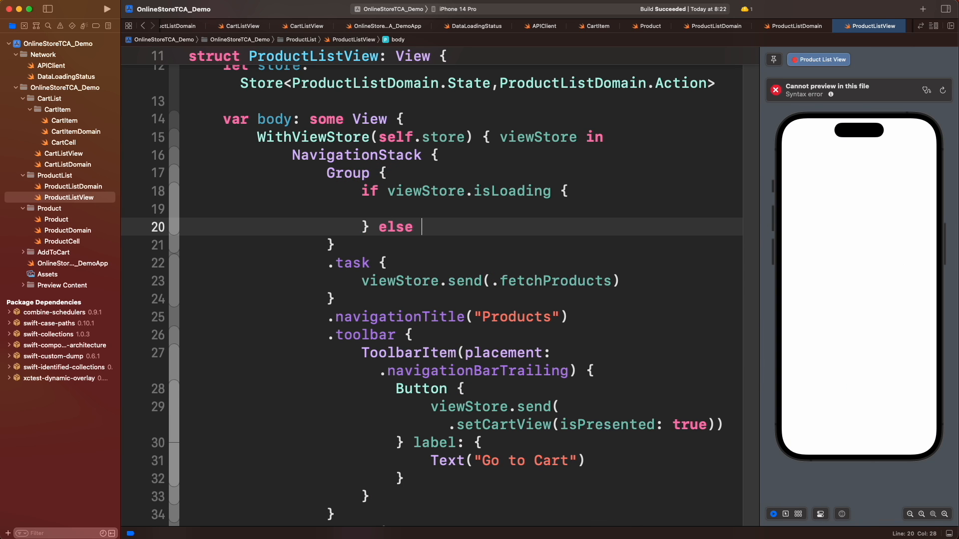
pyautogui.write('if viewStore.shouldShowError')
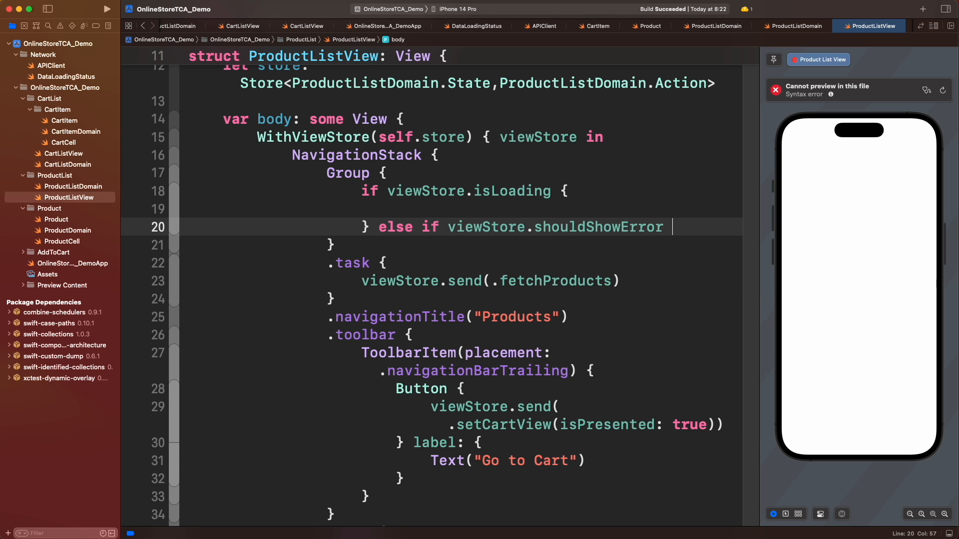
pyautogui.write('ProgressView(')
pyautogui.write('.frame(width: 100, height: 100)')
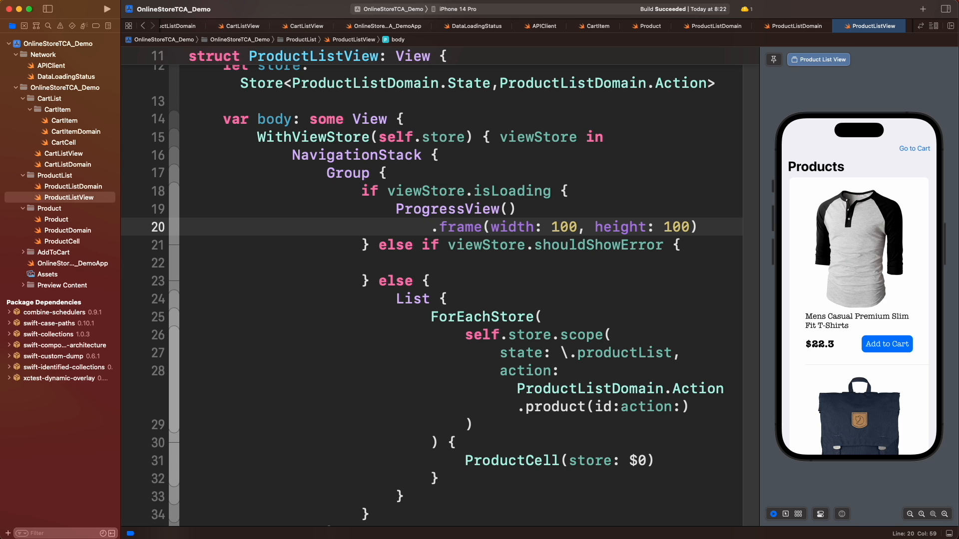
pyautogui.rightClick(55, 175)
pyautogui.write('let retryA')
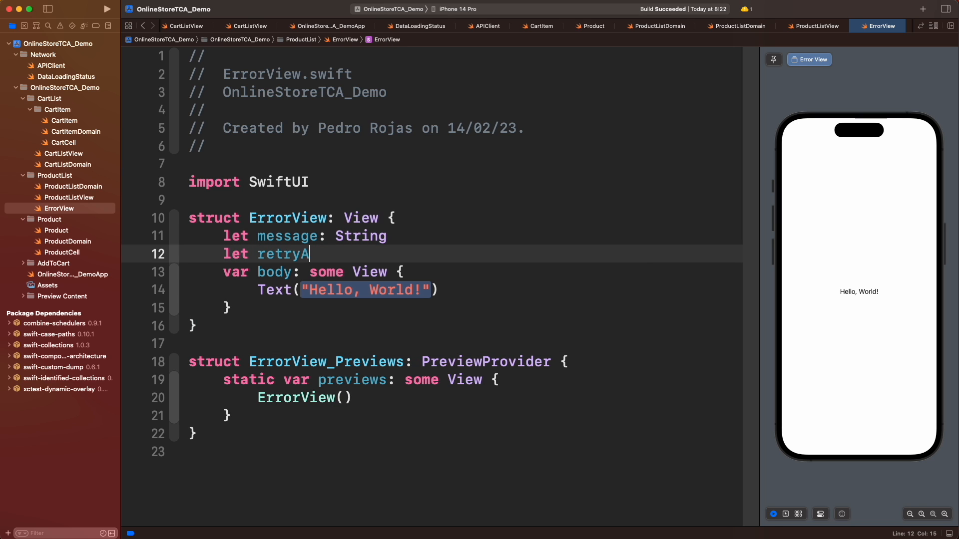
# Write ErrorView with message and retryAction: () -> Void, a sad face and Retry button.
pyautogui.write('ction: () -> V')
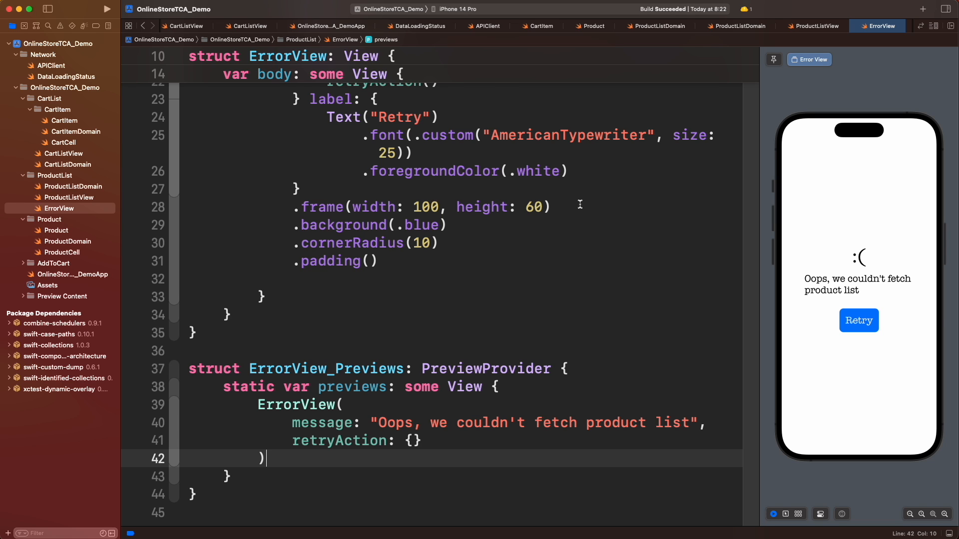
# Give ErrorView the message "Oops, we couldn't fetch product list" and a .fetchProducts retry.
pyautogui.click(812, 25)
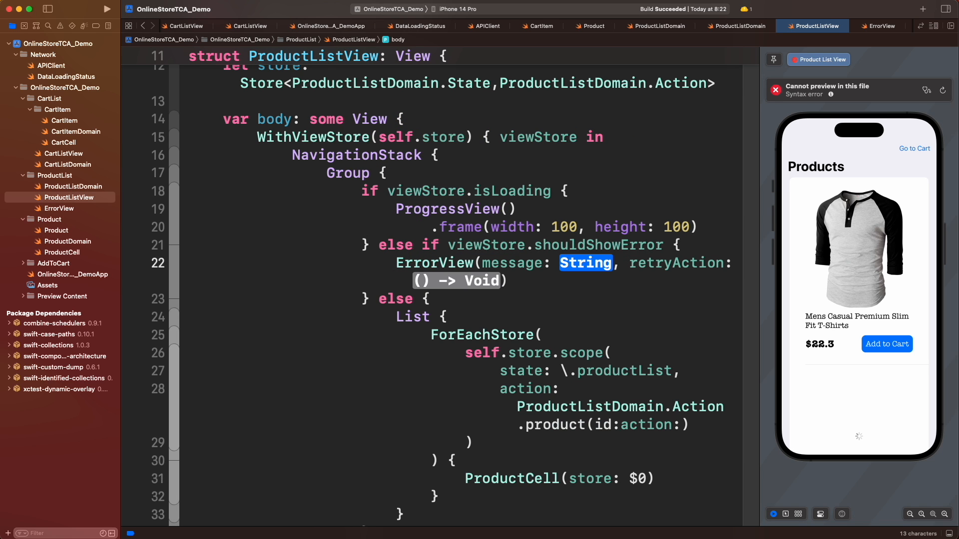
pyautogui.write('"Oops, we couldn\'t fetch product list",')
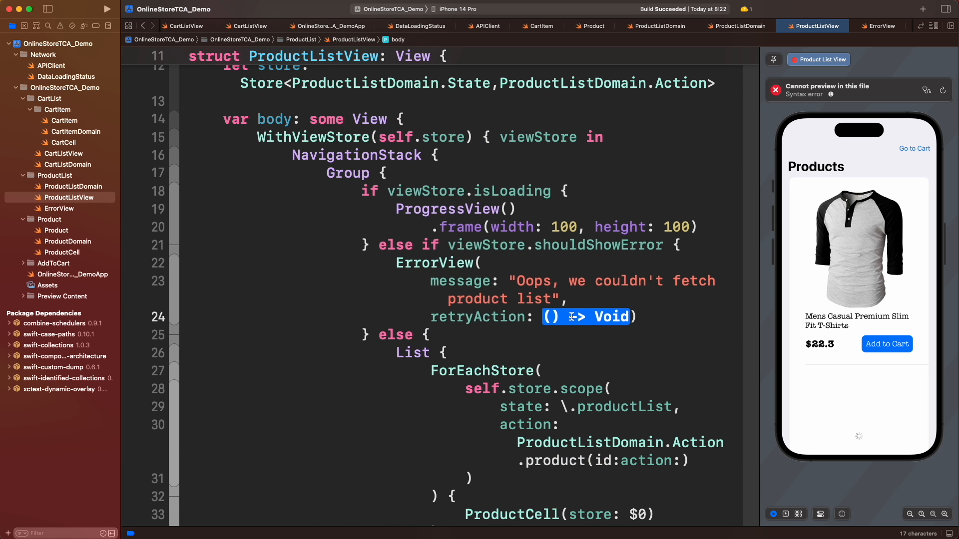
pyautogui.write('viewStore.send(action: ProductListDomain.Action)')
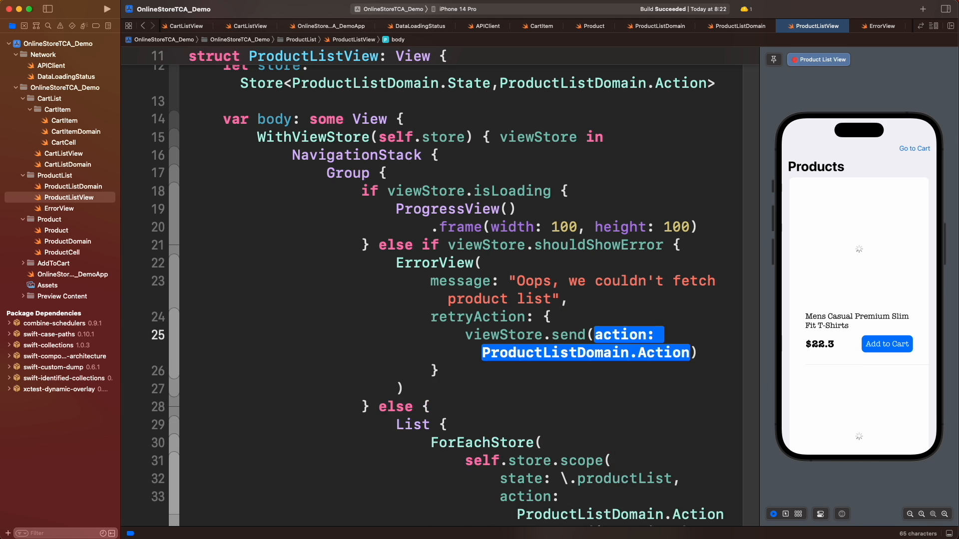
pyautogui.write('.fetchProducts')
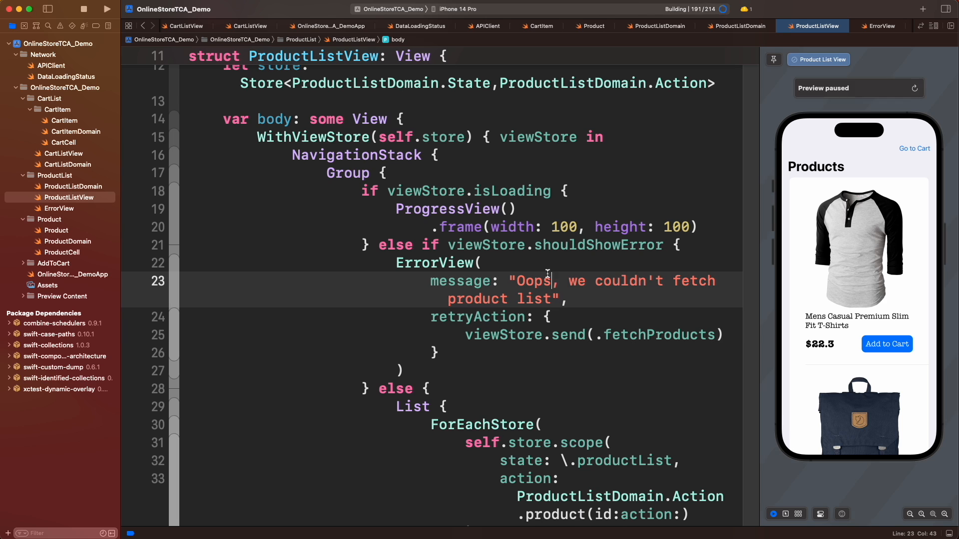
pyautogui.click(107, 8)
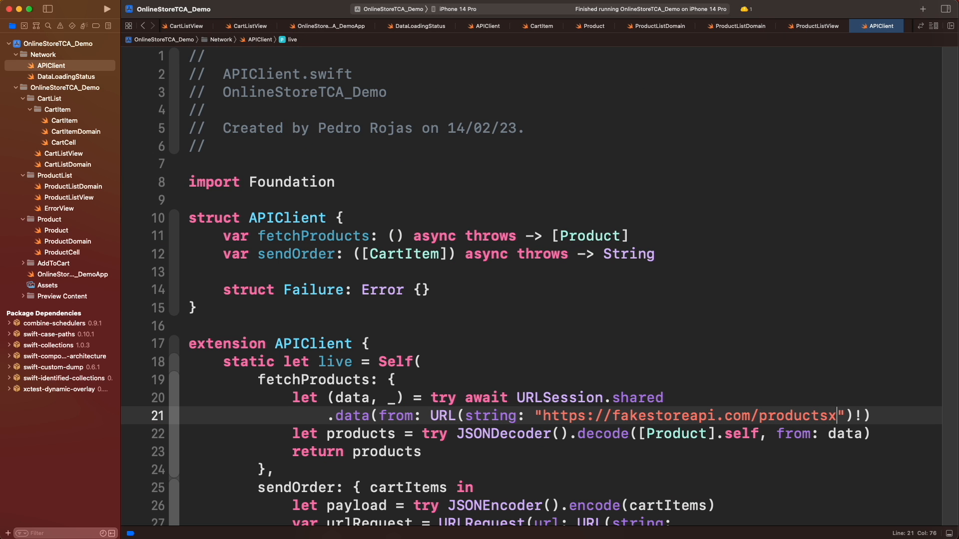
# Bring up the APIClient source at the fetchProducts URL line.
pyautogui.click(106, 9)
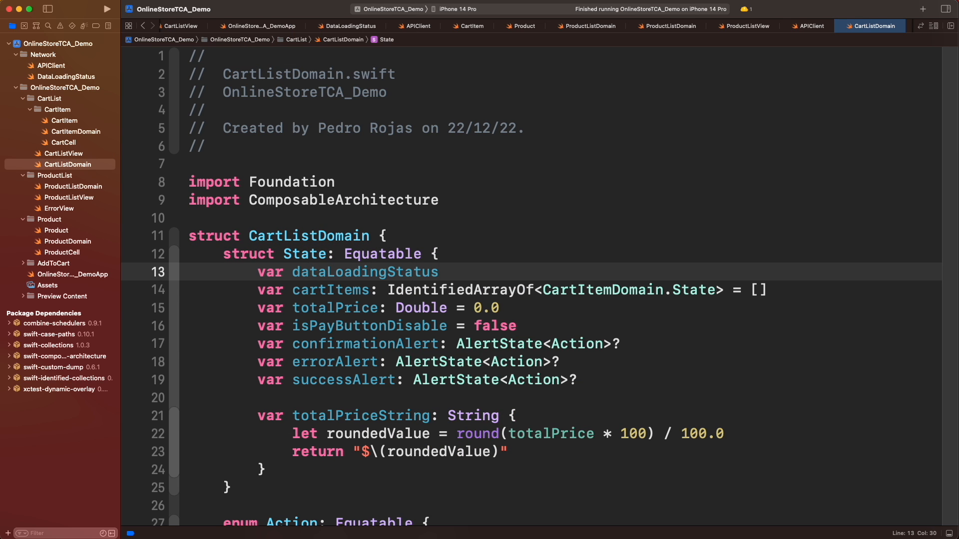
# Add cart dataLoadingStatus = .notStarted and set .loading, .success, .error in purchase cases.
pyautogui.write('= DataLoadingStatus.notStarted')
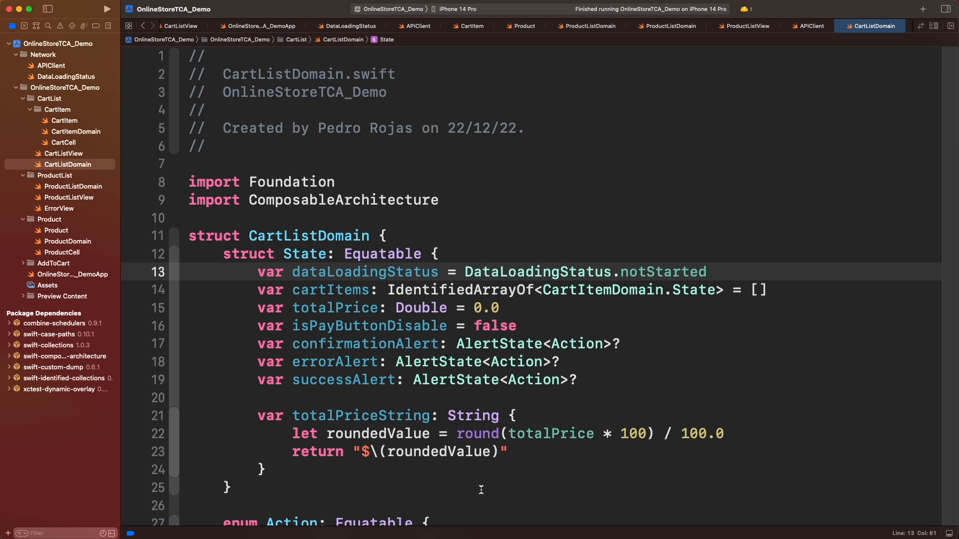
pyautogui.scroll(-3)
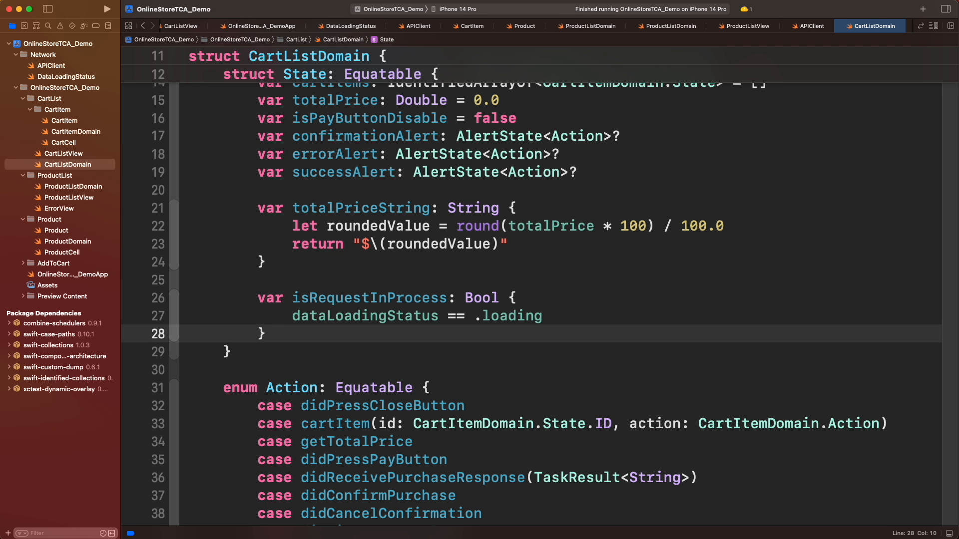
pyautogui.scroll(-3)
pyautogui.write('state')
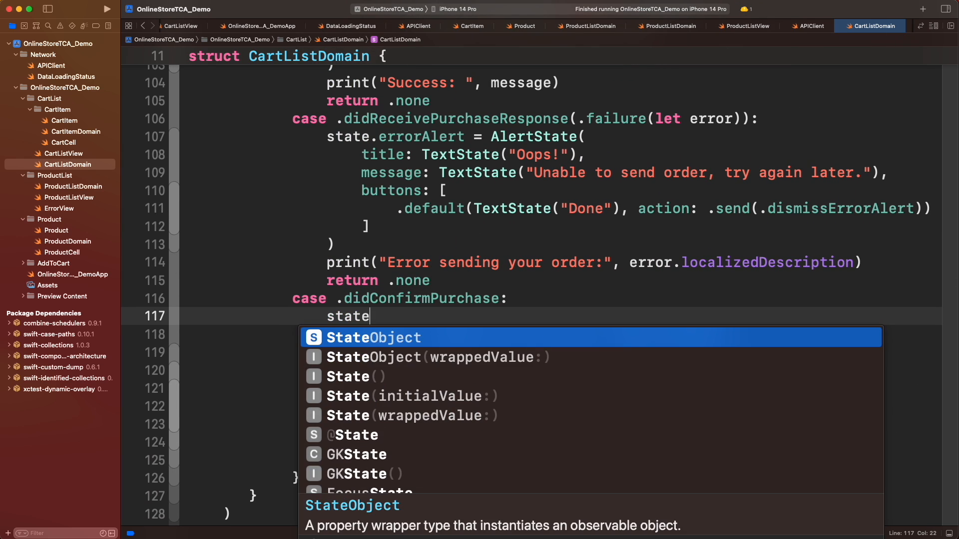
pyautogui.write('.dataLoadingStatus = .loading')
pyautogui.write('state.dataLoadingStatus = .success')
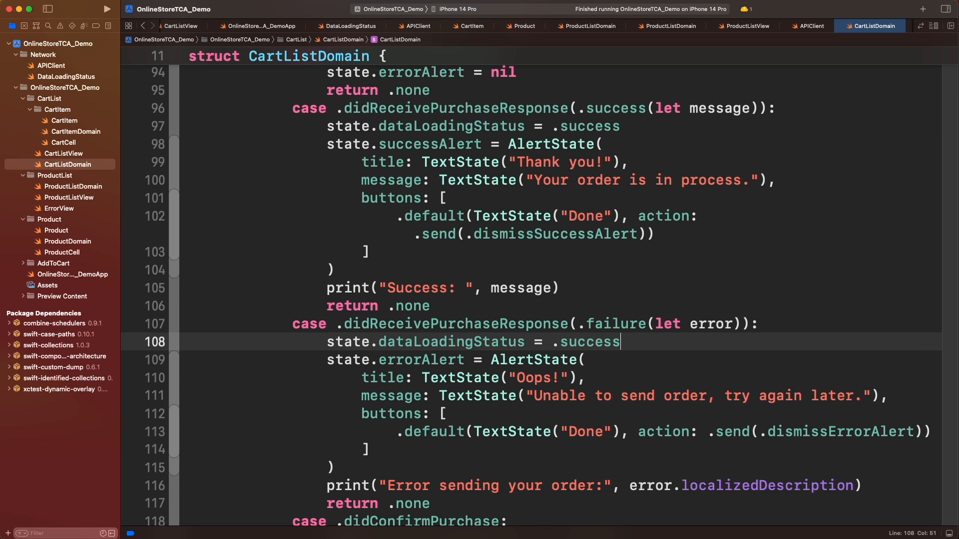
pyautogui.write('.error')
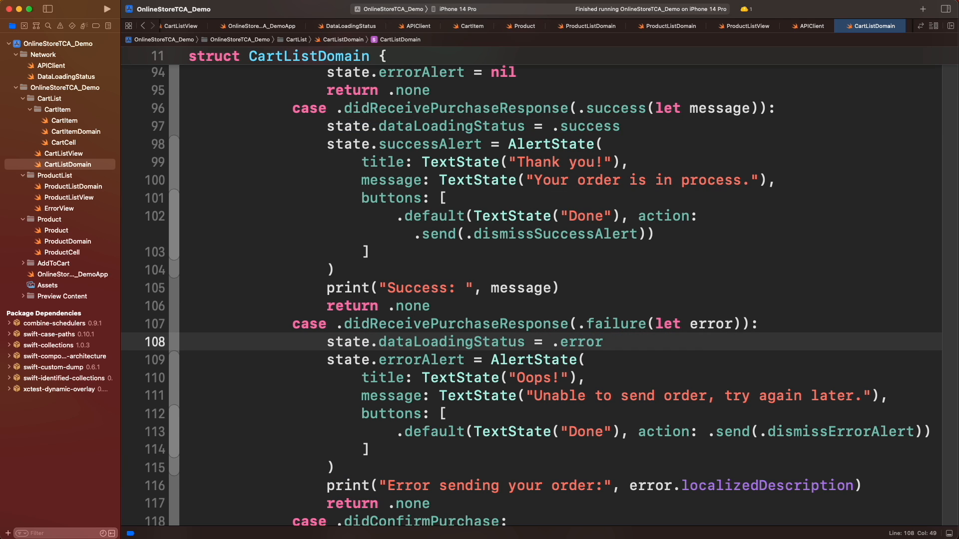
pyautogui.click(604, 341)
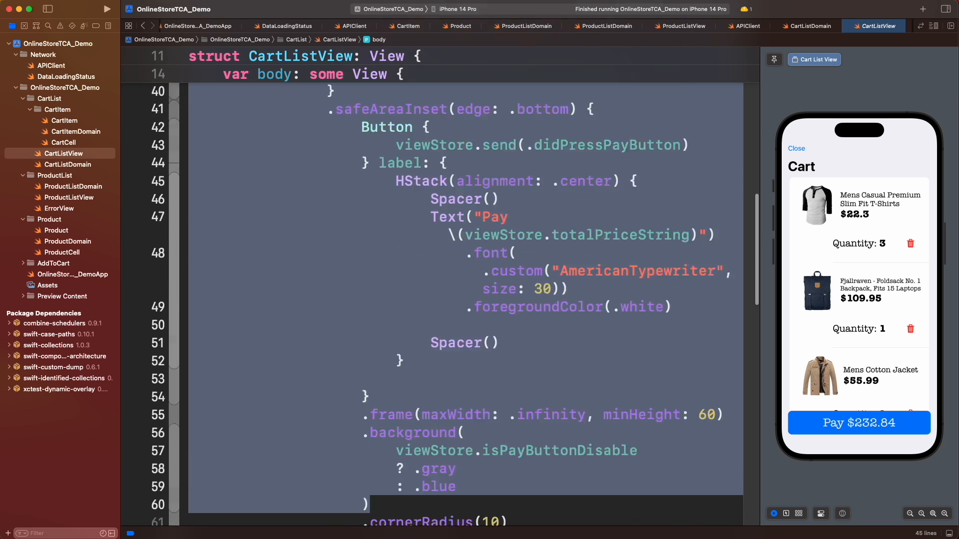
# Wrap CartListView in a ZStack with a black 0.2-opacity overlay and ProgressView during requests.
pyautogui.scroll(-3)
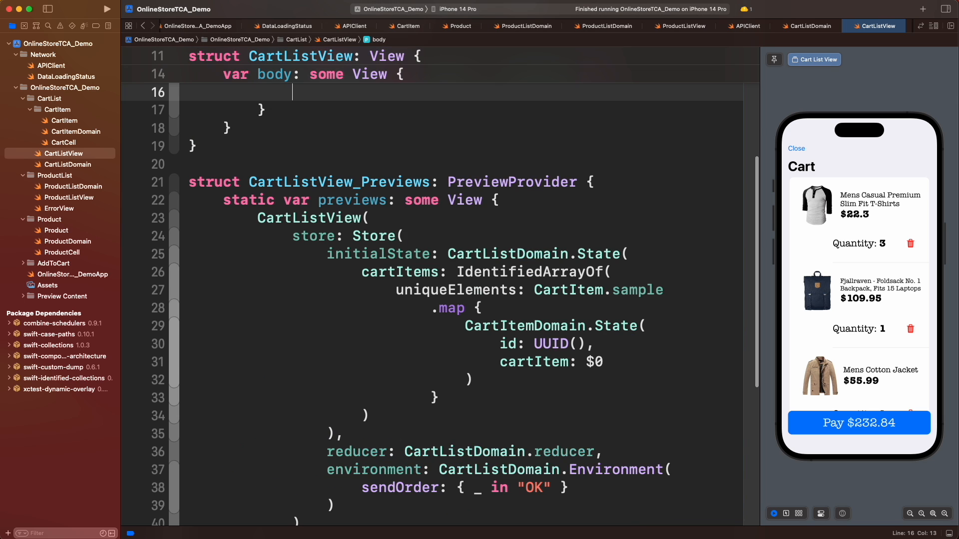
pyautogui.write('Z')
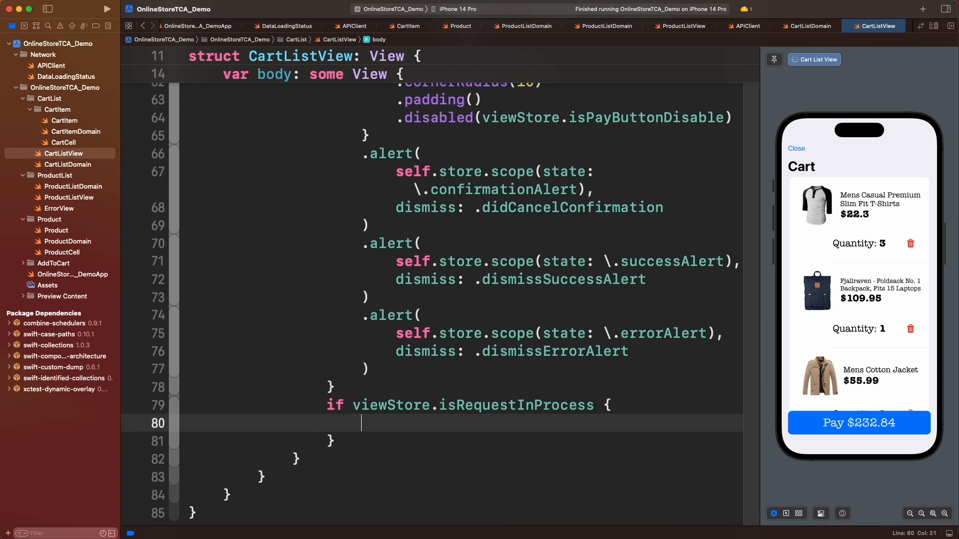
pyautogui.write('Color.black.opacity(0.2)')
pyautogui.write('.ignoresSafeArea()')
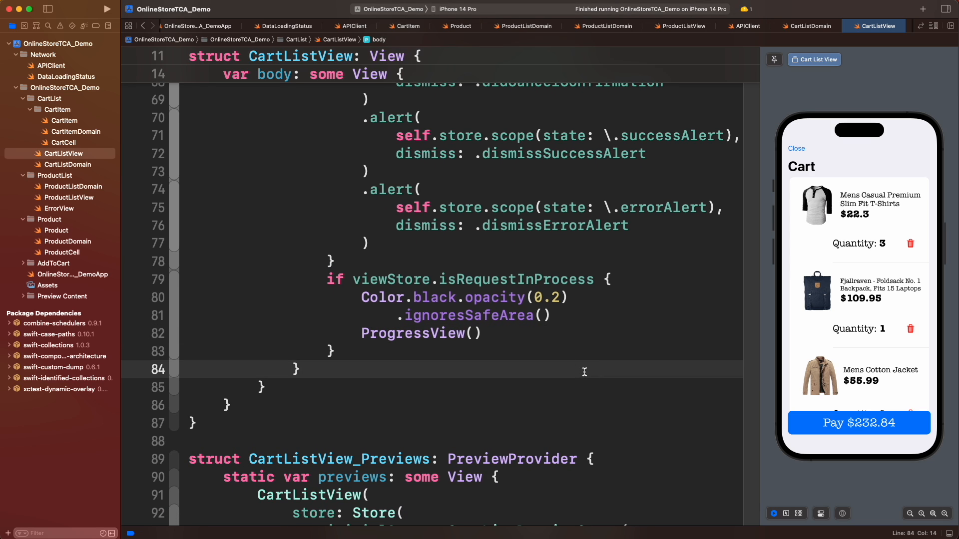
pyautogui.click(299, 368)
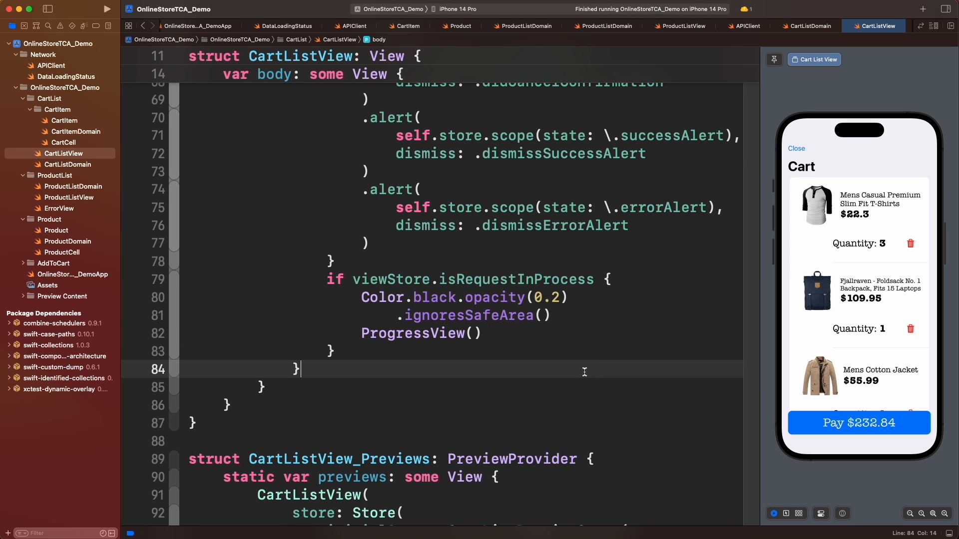
pyautogui.moveTo(451, 239)
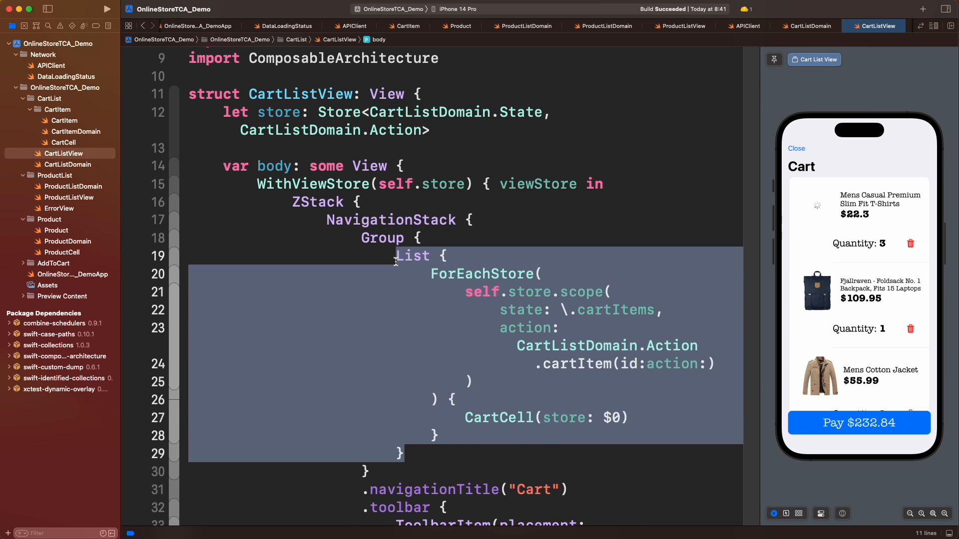
# Show "Oops, your cart is empty!" when cartItems is empty, previewing with cartItems [].
pyautogui.write('if viewStore.cartI')
pyautogui.write('cartItems: []')
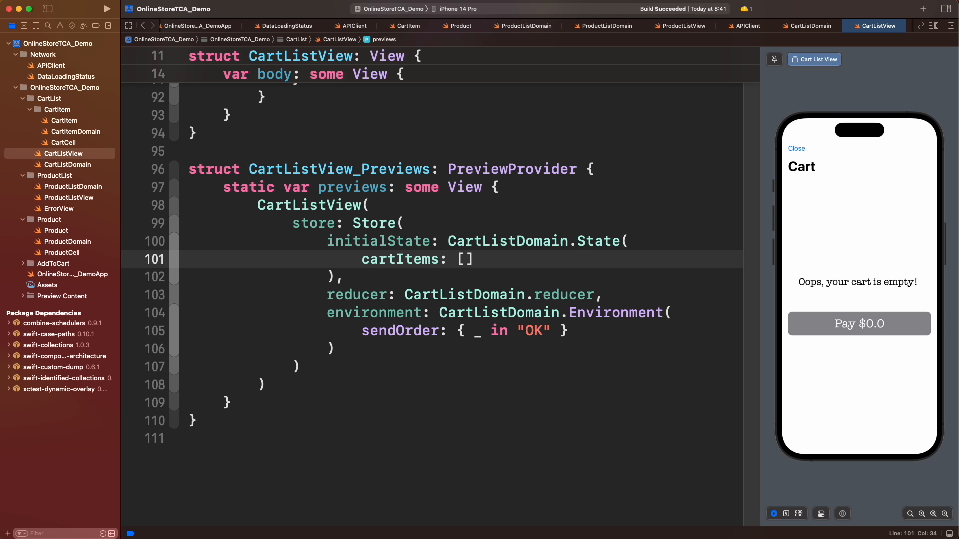
pyautogui.click(474, 259)
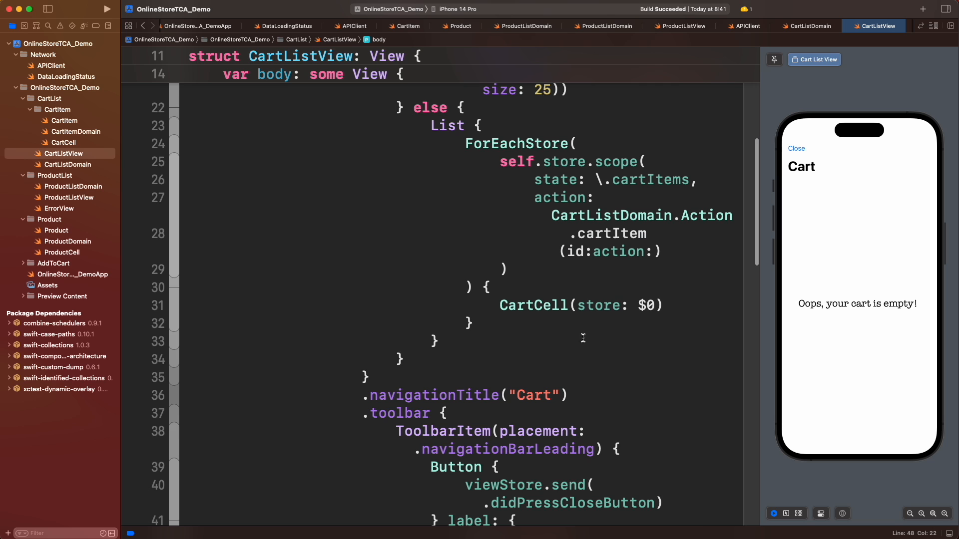
pyautogui.scroll(-3)
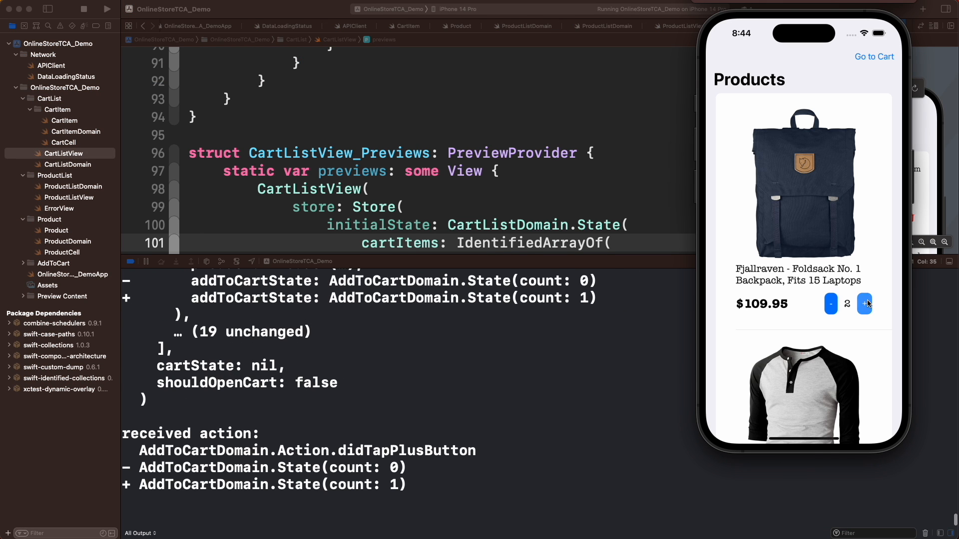
# Open the cart in the running simulator app and pay, confirming the $264.5 purchase.
pyautogui.click(873, 57)
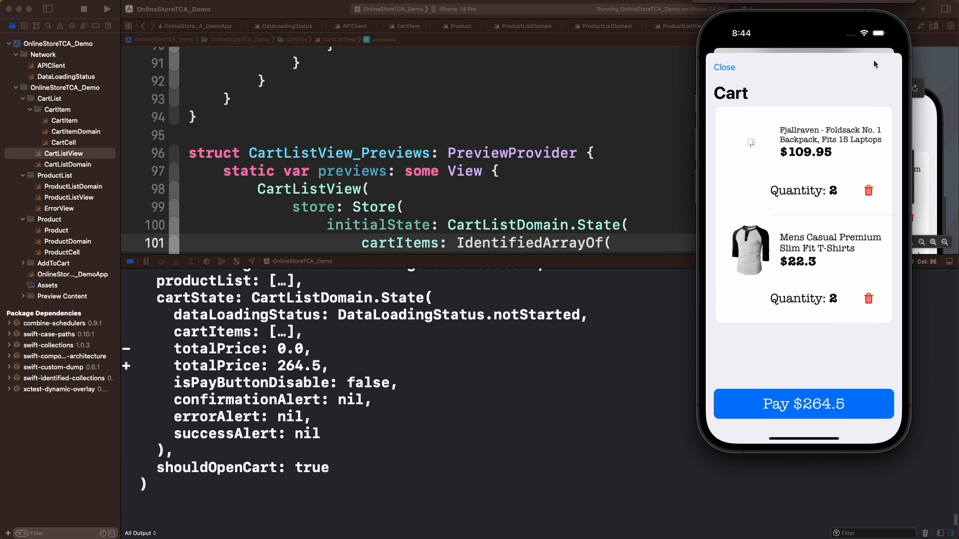
pyautogui.click(803, 403)
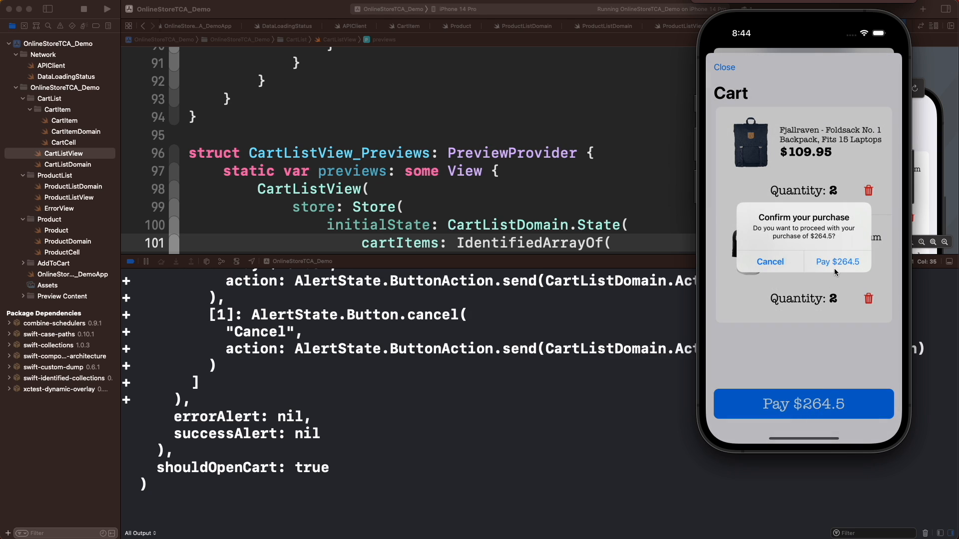
pyautogui.click(836, 262)
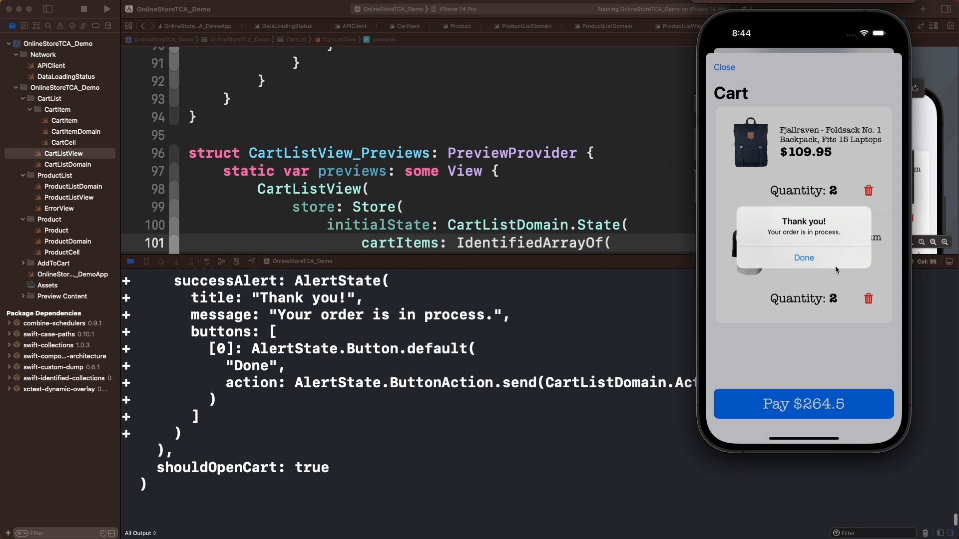